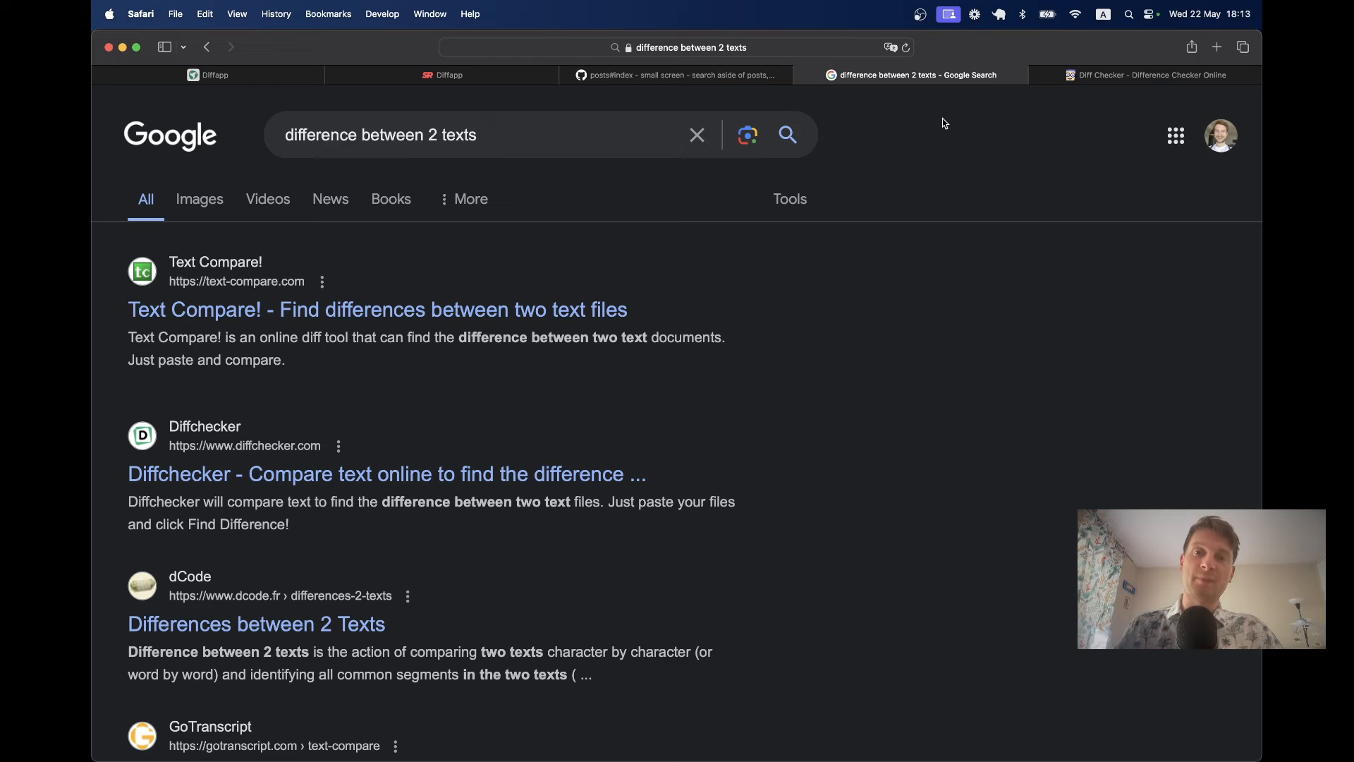
# Step: Switch from the Google results to the rephrase.info Diff Checker page
pyautogui.click(1147, 75)
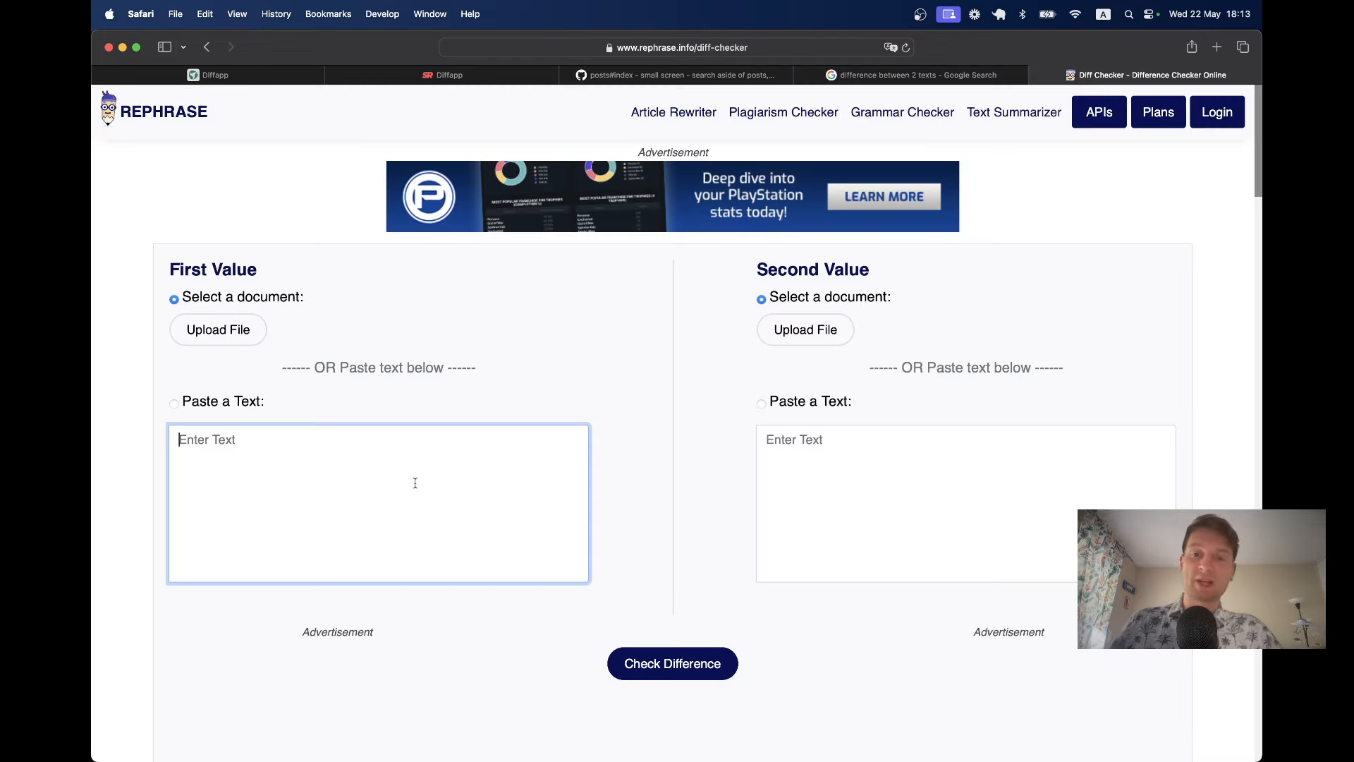
# Step: Bring the Old Version vs New Version results table of the PWA article into view
pyautogui.click(671, 663)
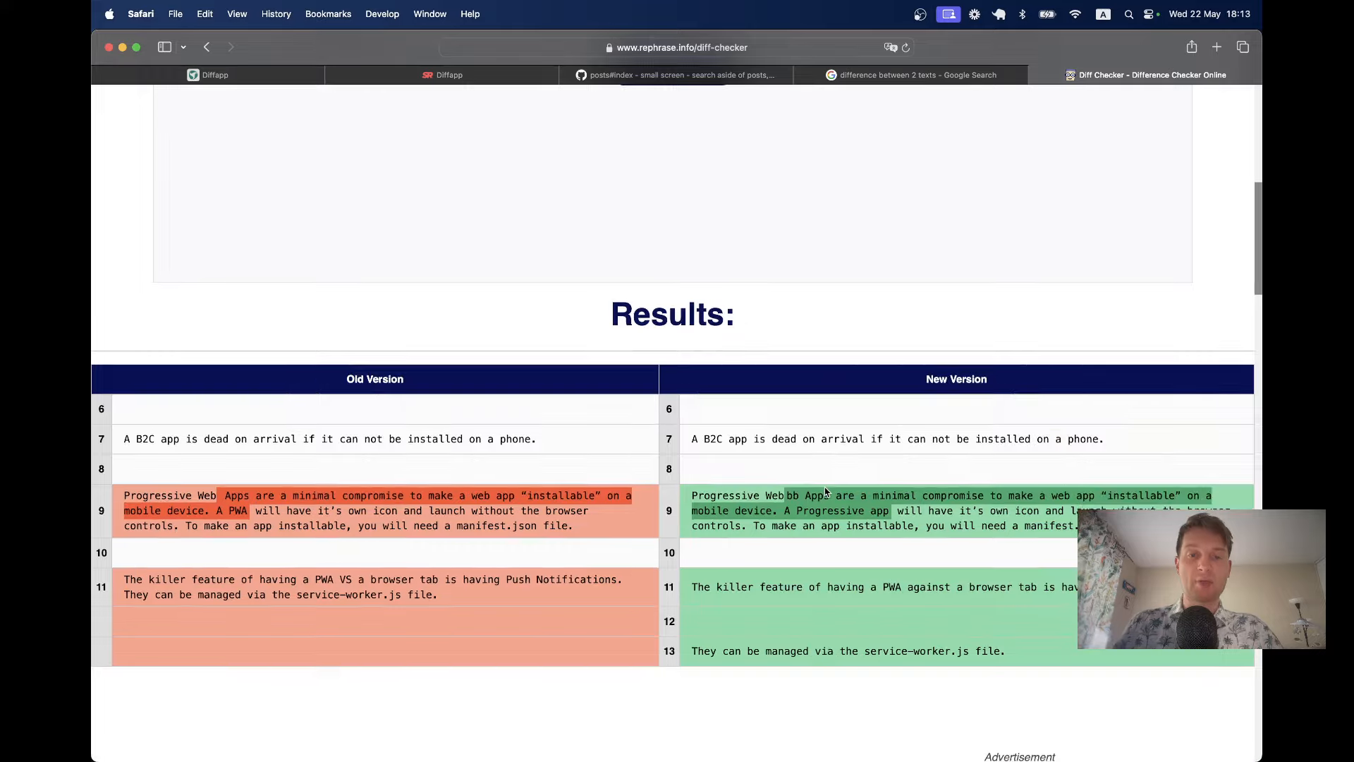
pyautogui.scroll(-3)
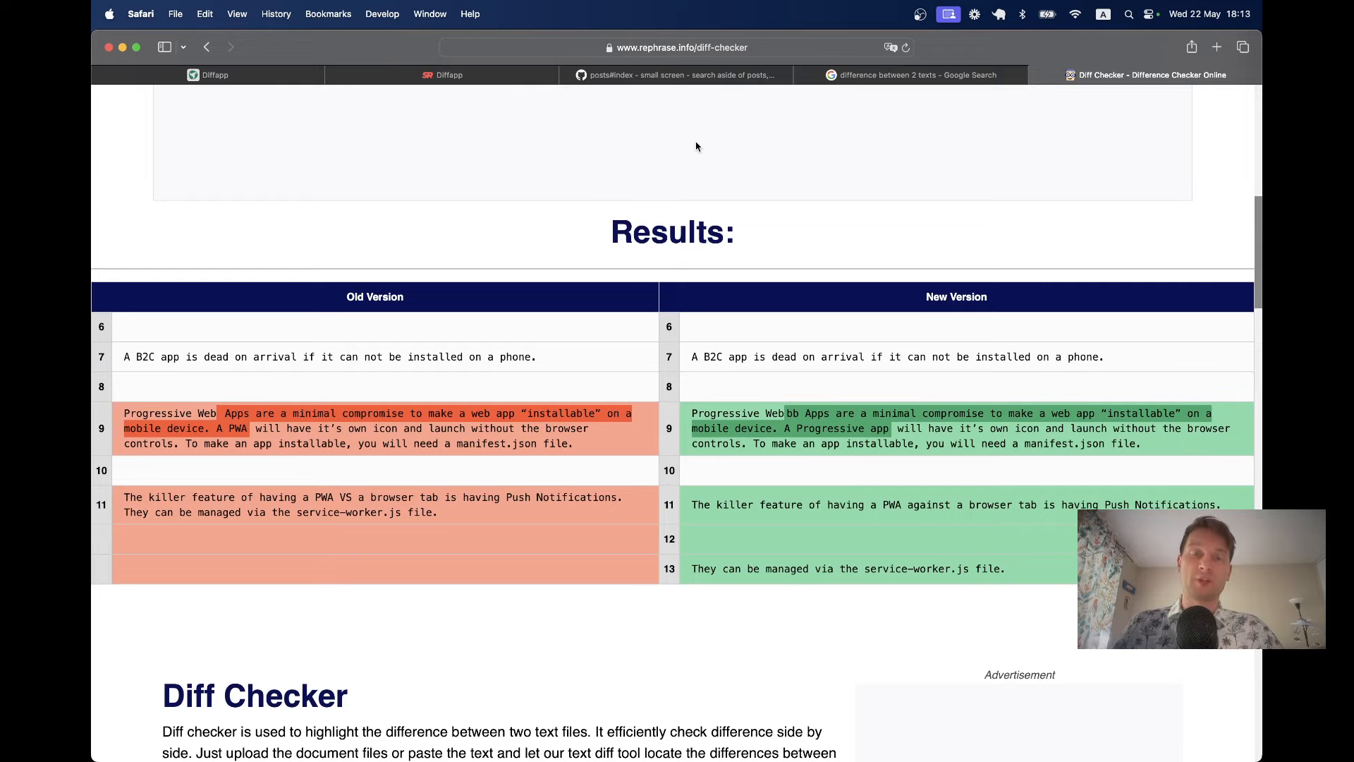
# Step: Review the GitHub commit's changed lines in the unified diff
pyautogui.click(676, 75)
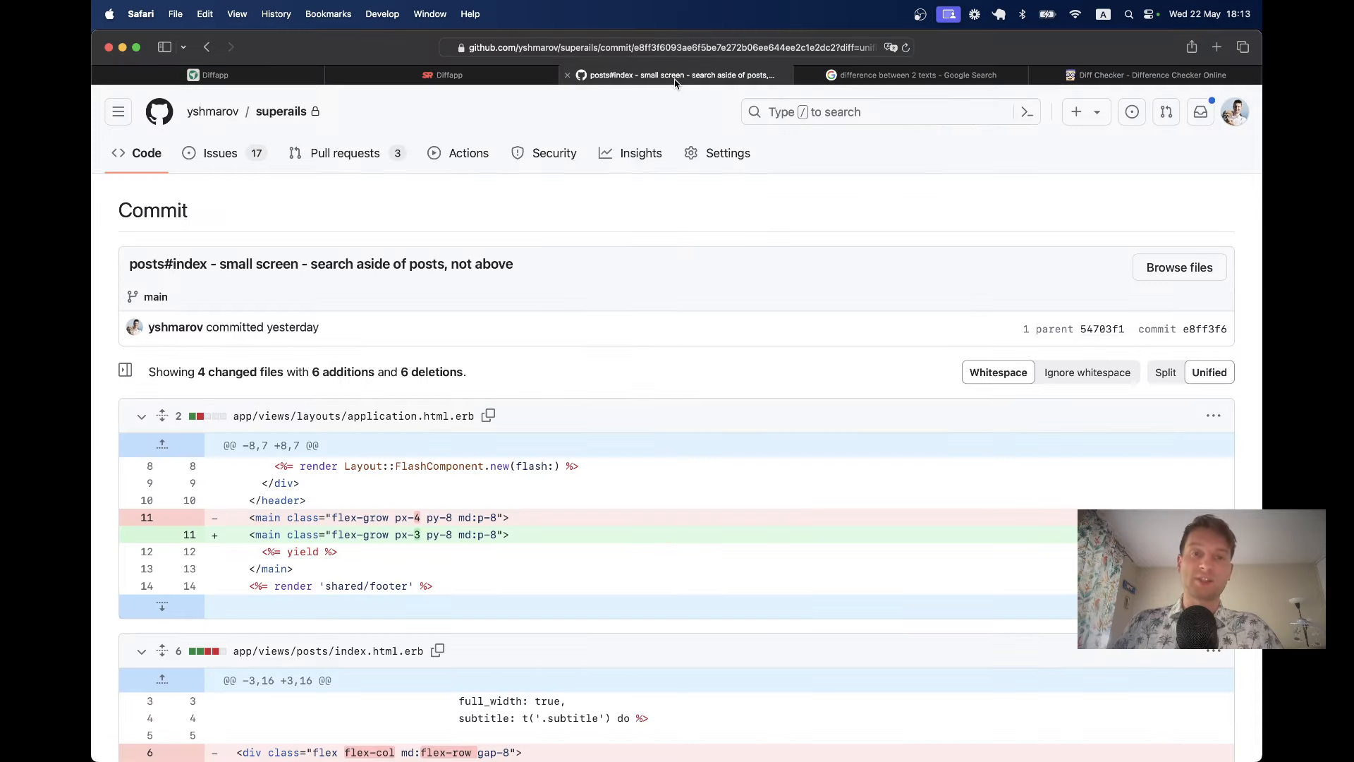
pyautogui.scroll(-3)
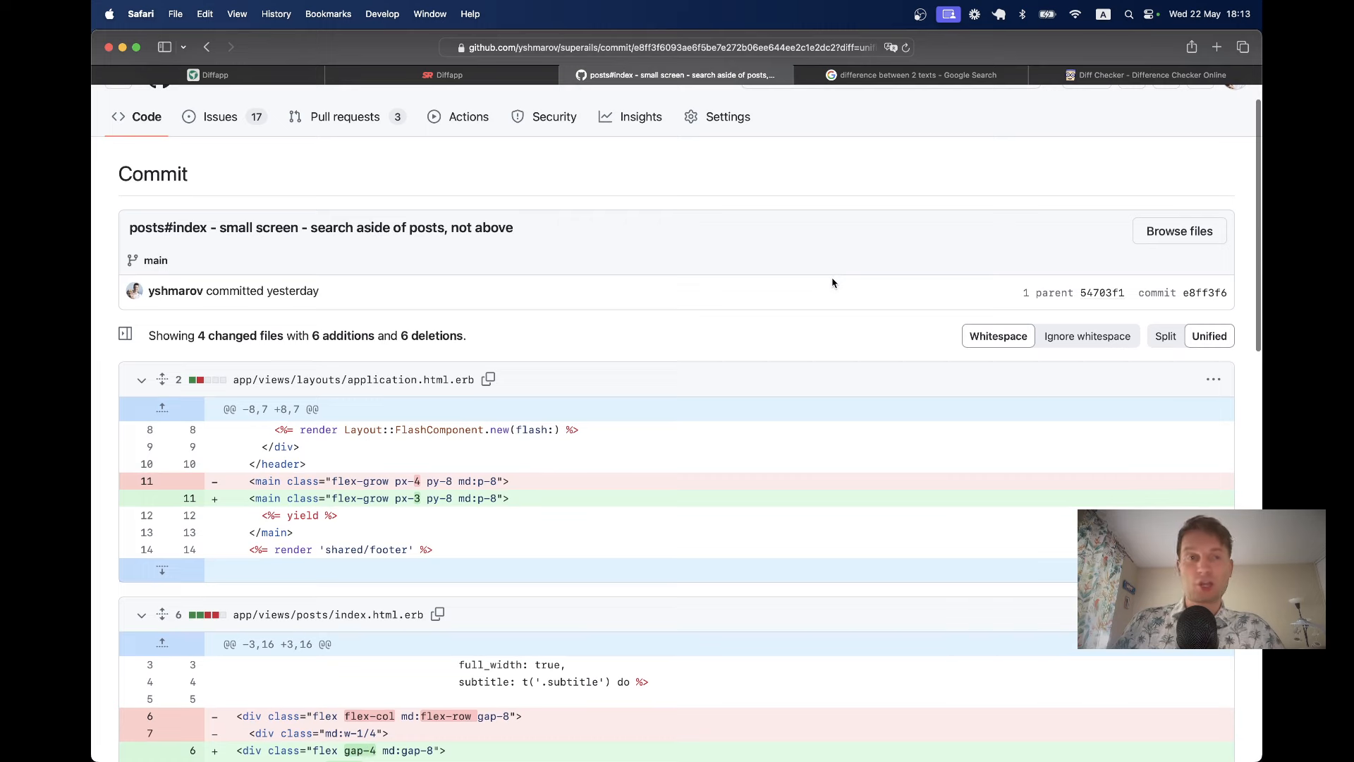
pyautogui.scroll(-3)
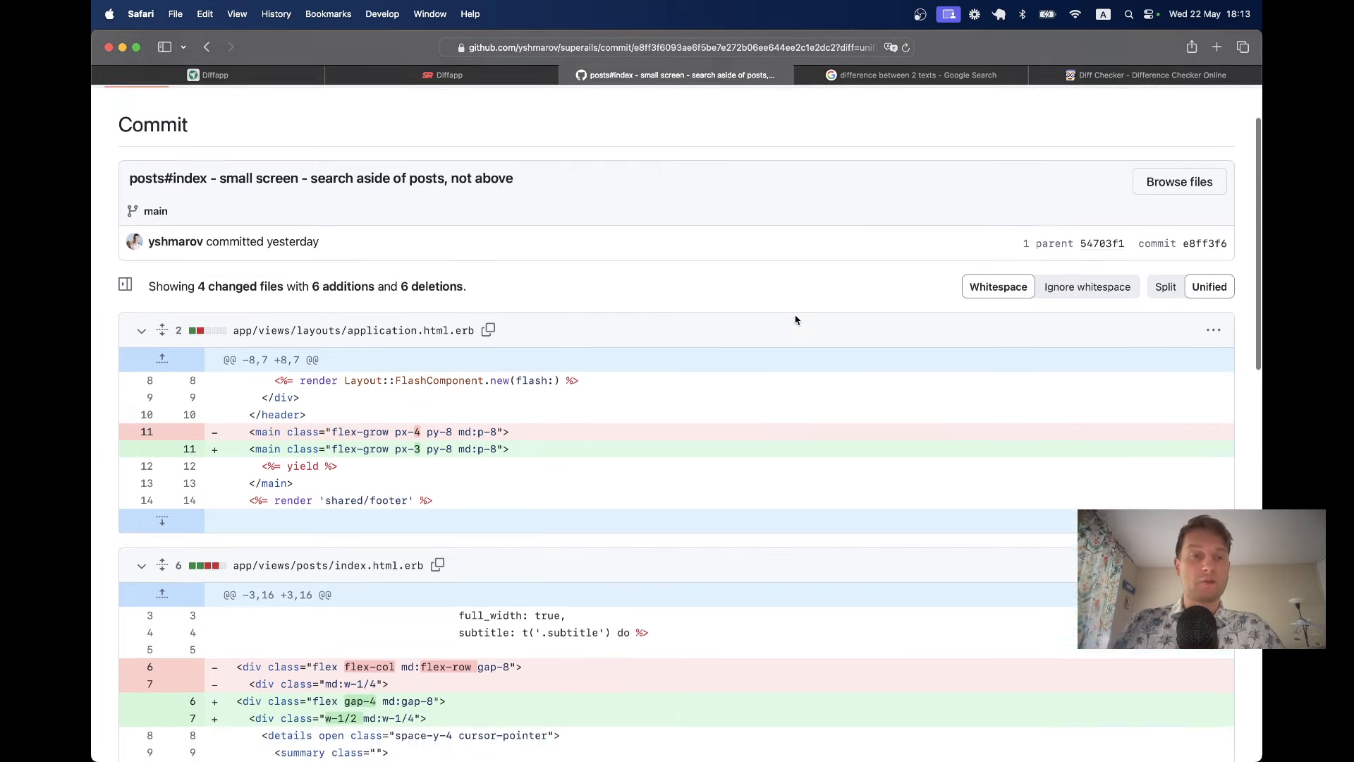
pyautogui.scroll(-3)
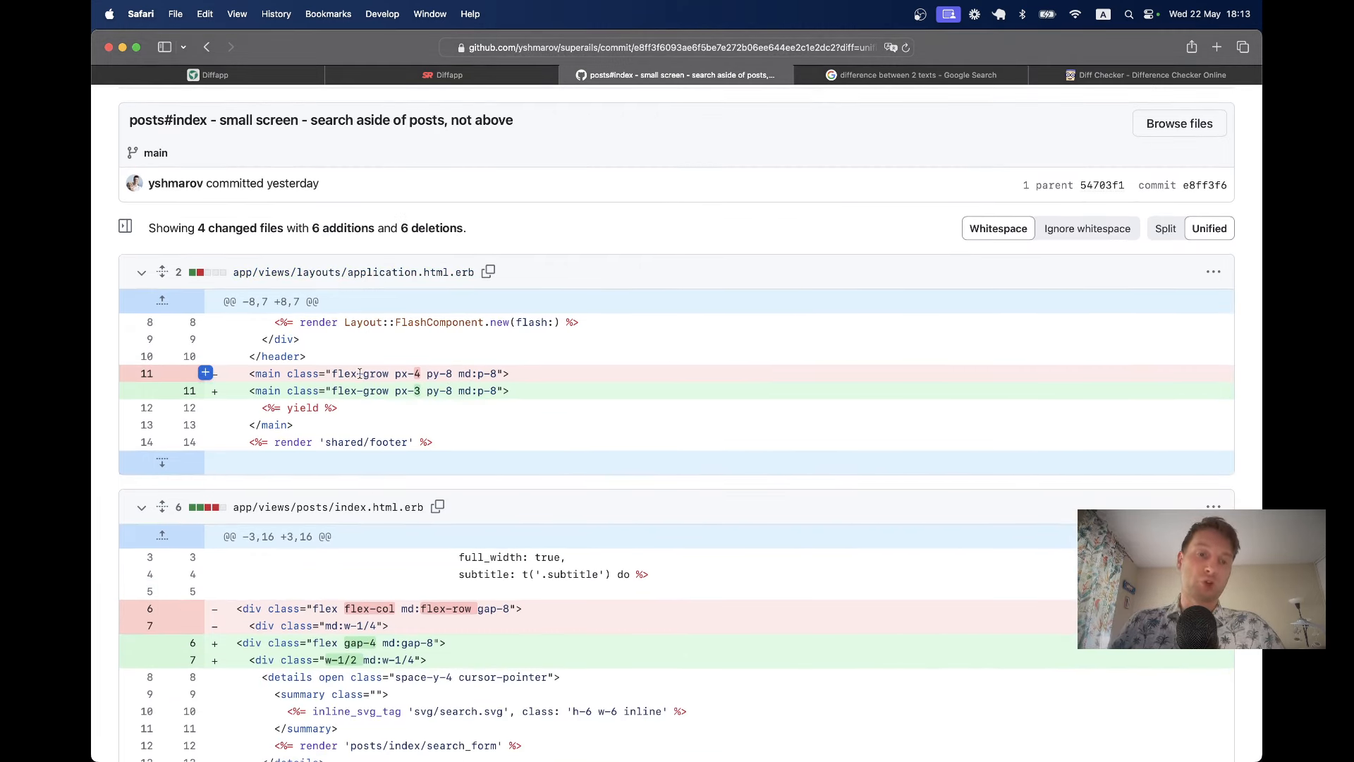
pyautogui.scroll(-3)
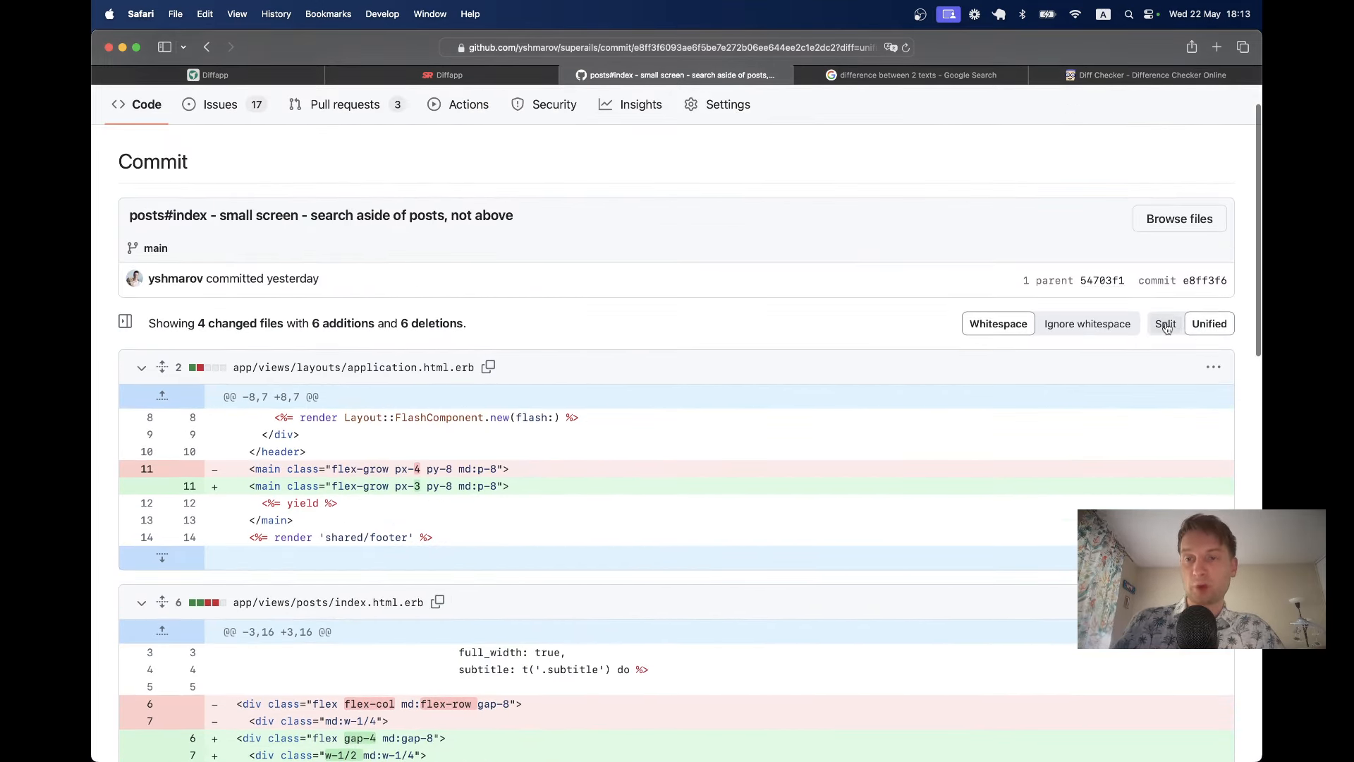
# Step: Show the commit diff in Split view, then move to the local Diffapp posts app
pyautogui.click(1164, 323)
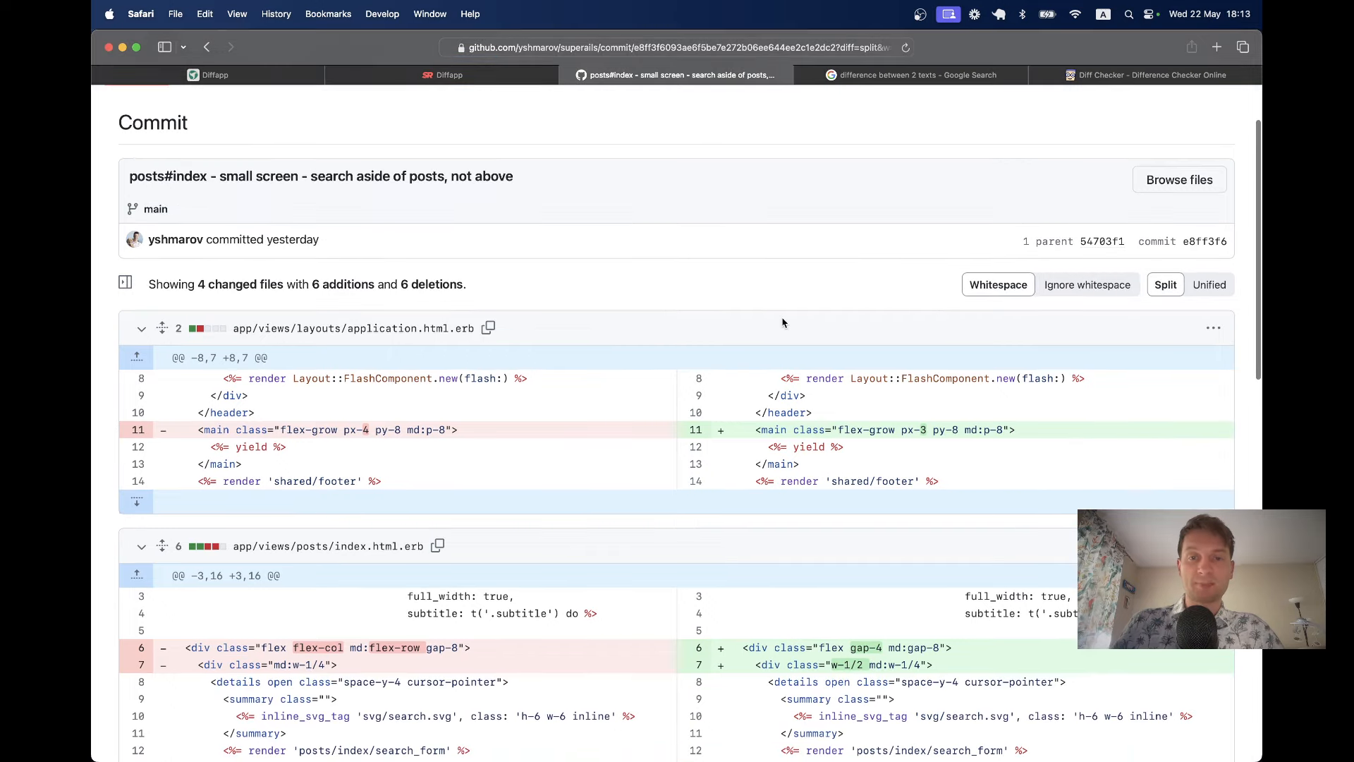
pyautogui.click(443, 75)
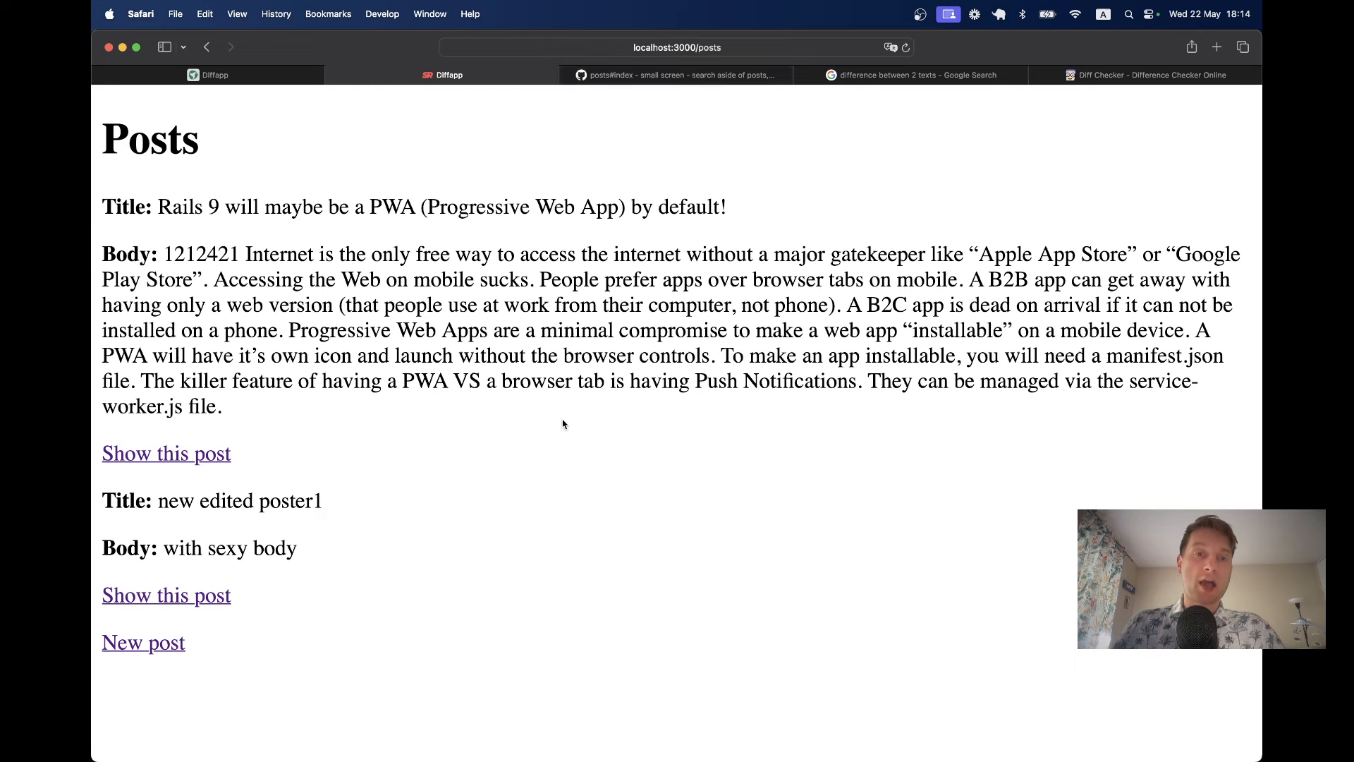
pyautogui.moveTo(189, 230)
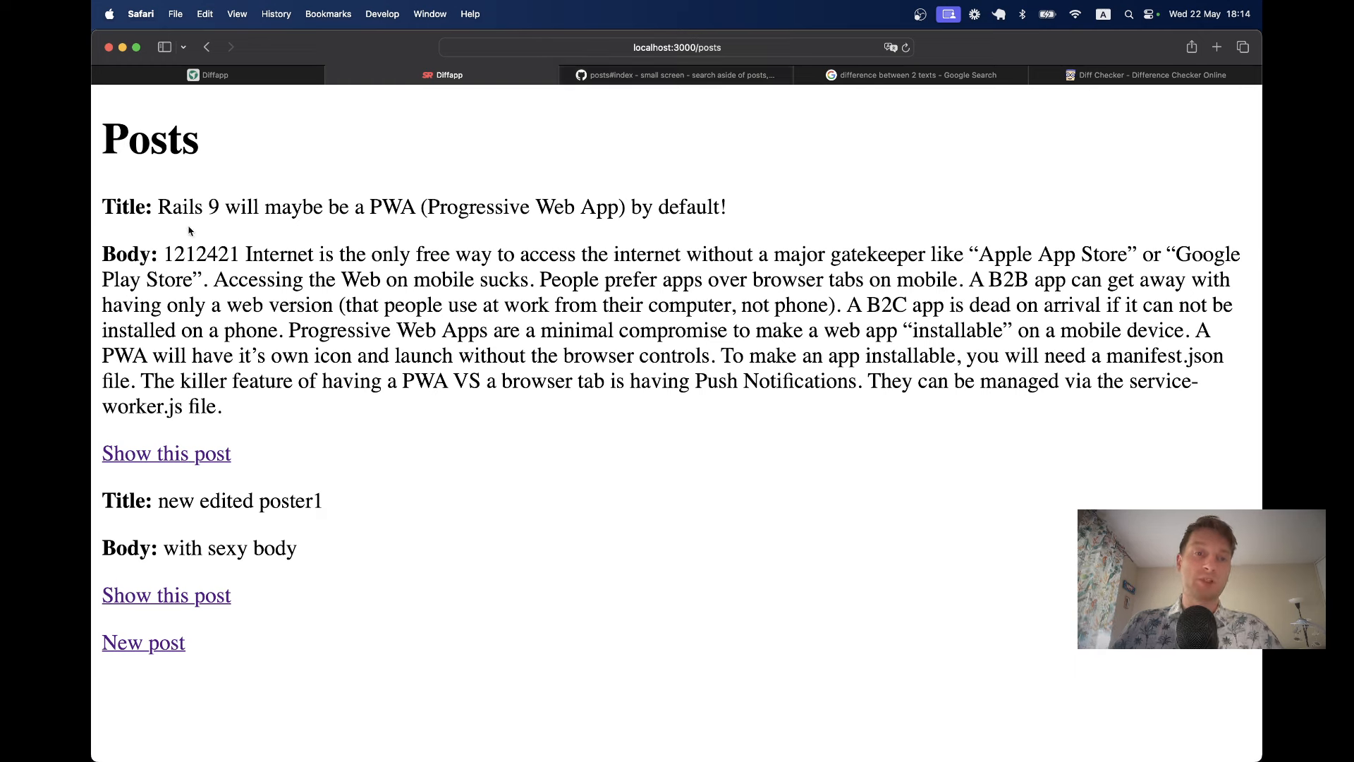
# Step: Show the Rails 9 PWA post's page with its Audits change-history diffs in view
pyautogui.moveTo(255, 254); pyautogui.dragTo(394, 330)
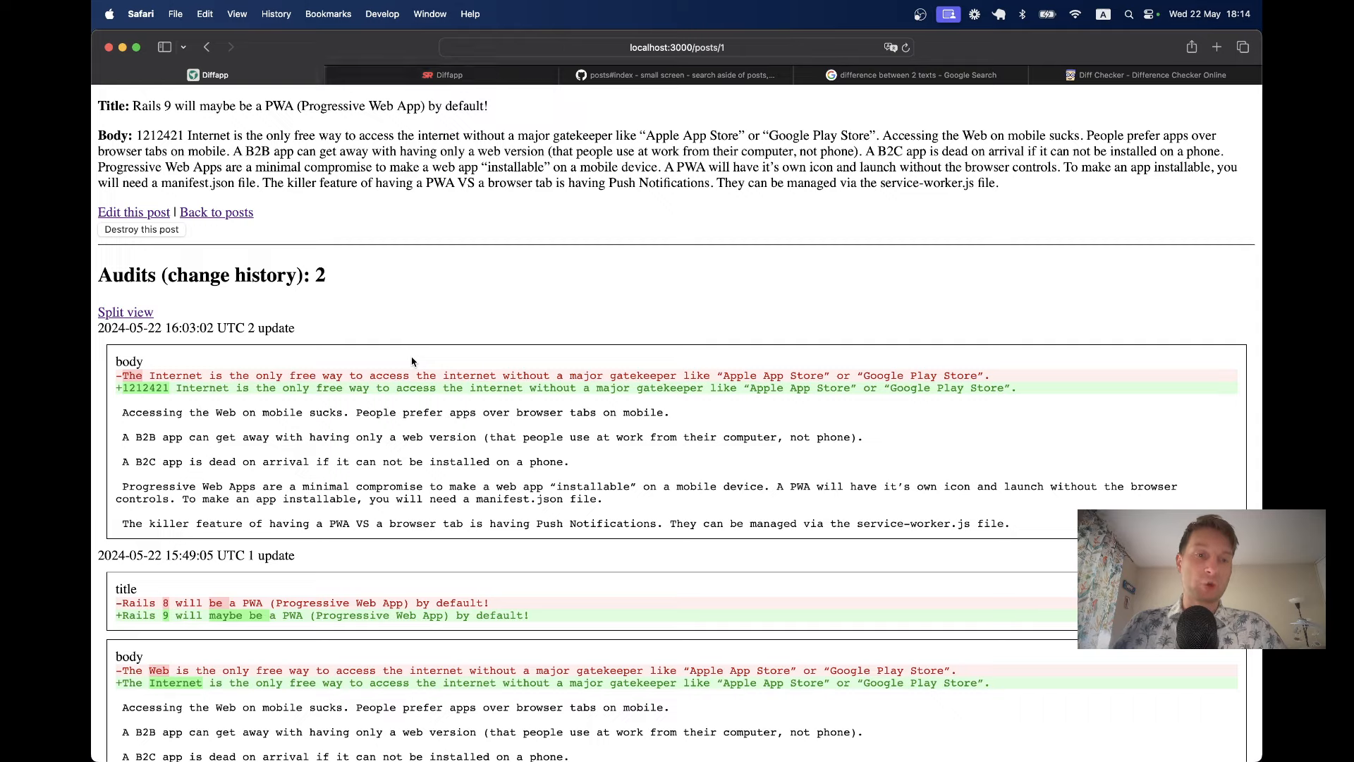
pyautogui.scroll(-3)
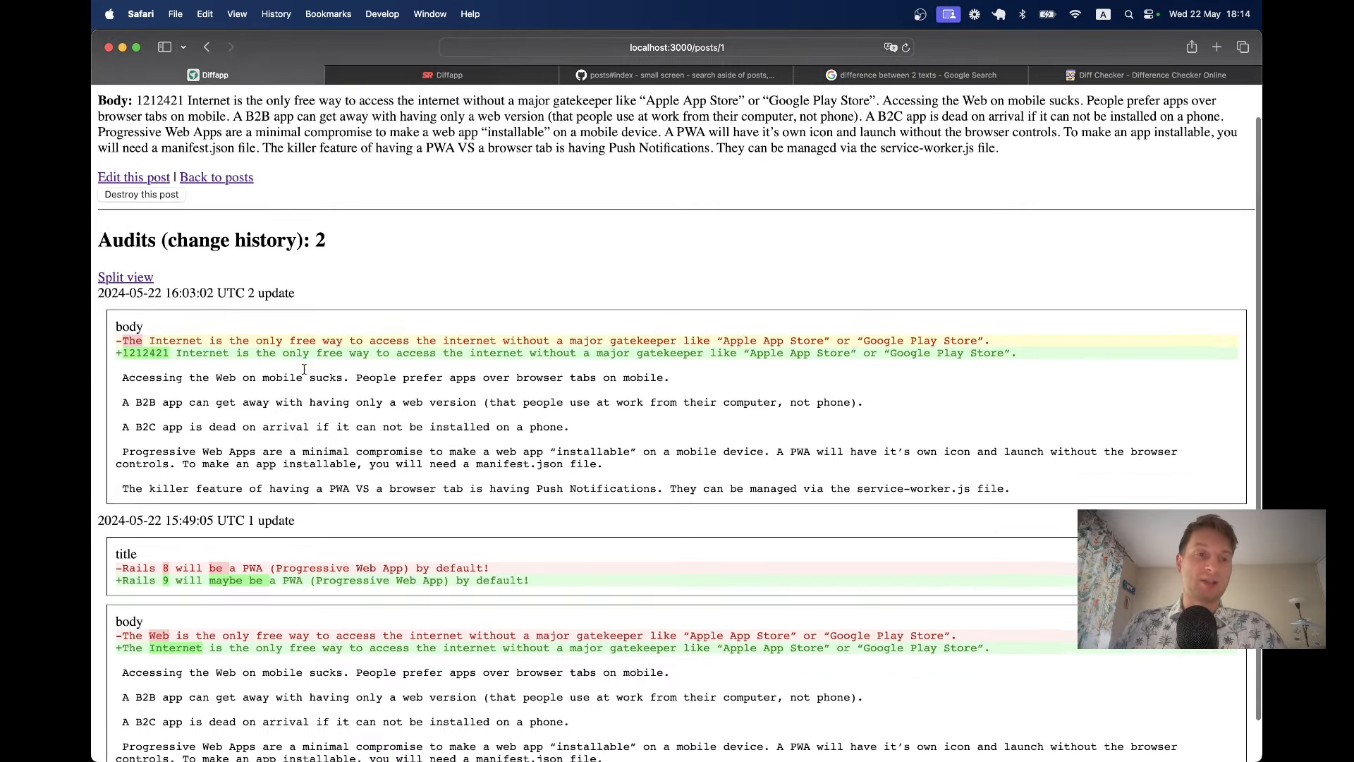